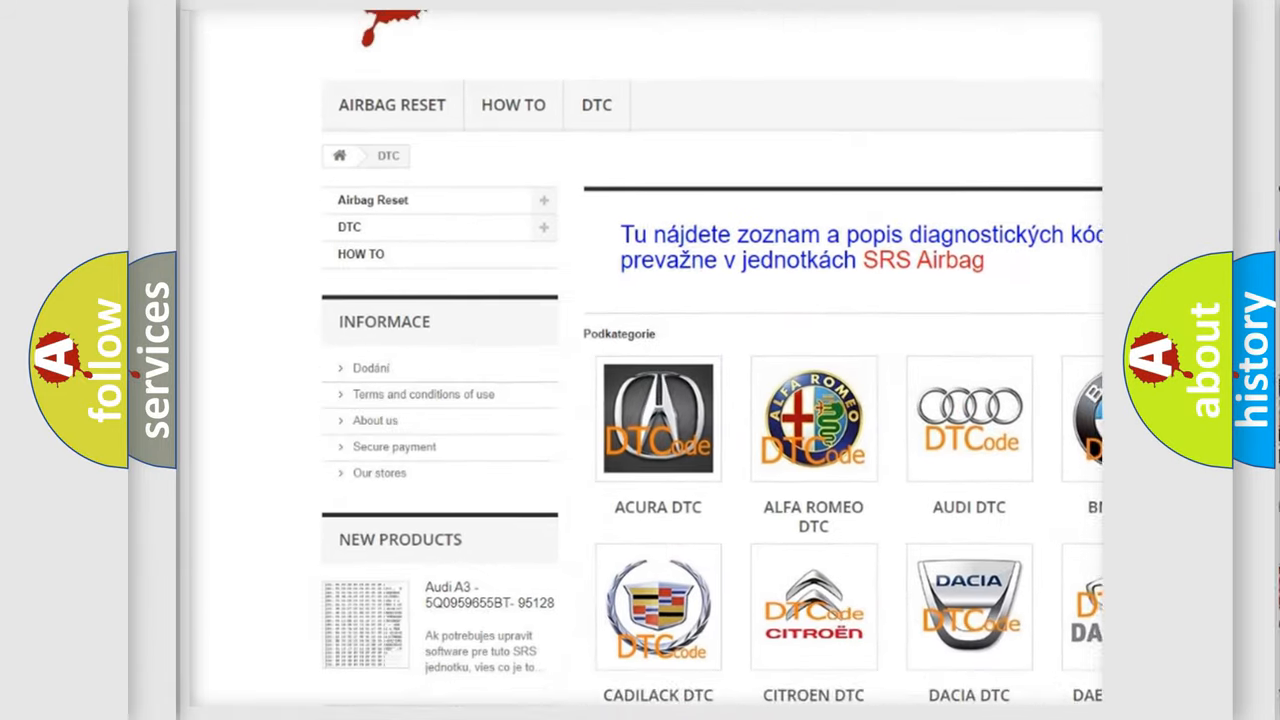
scroll(down, 3)
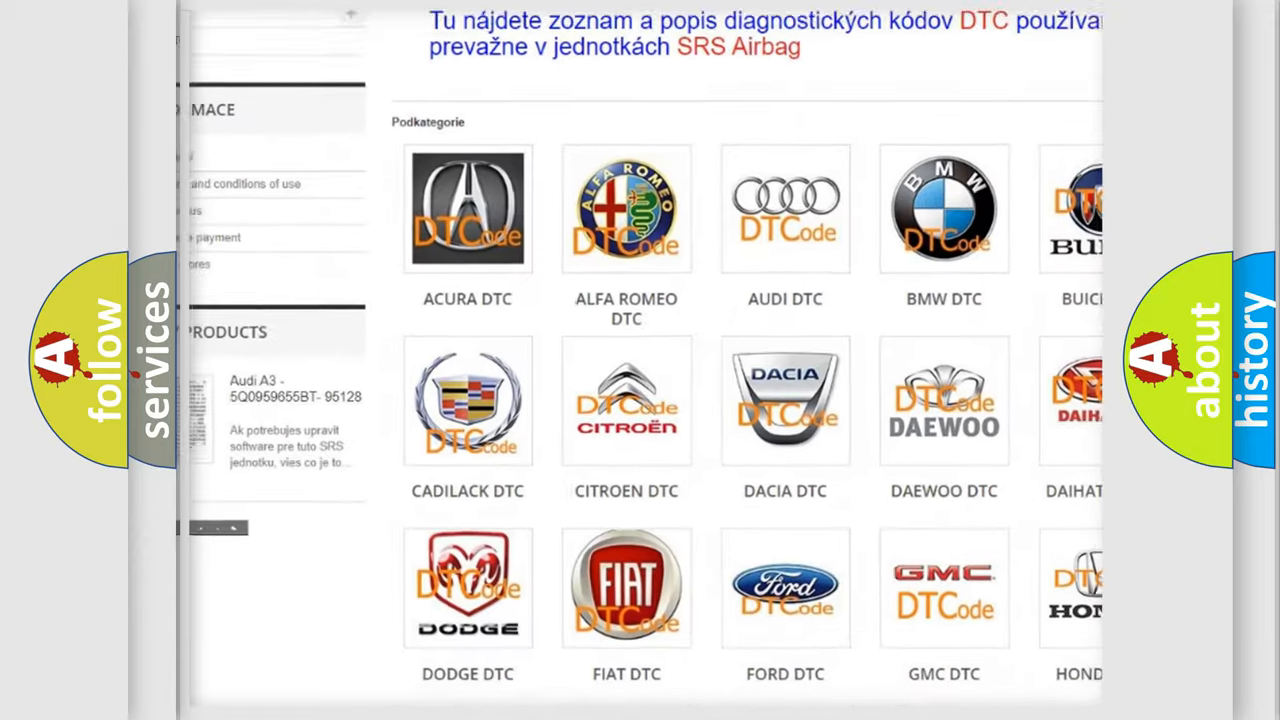